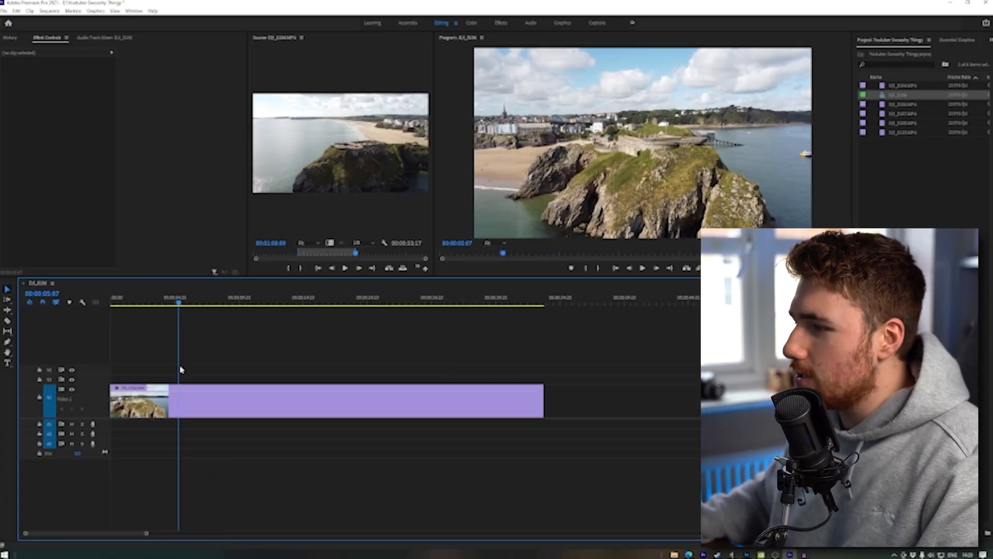
# - Replace the selected DJI drone clip with a linked After Effects composition
pyautogui.click(266, 305)
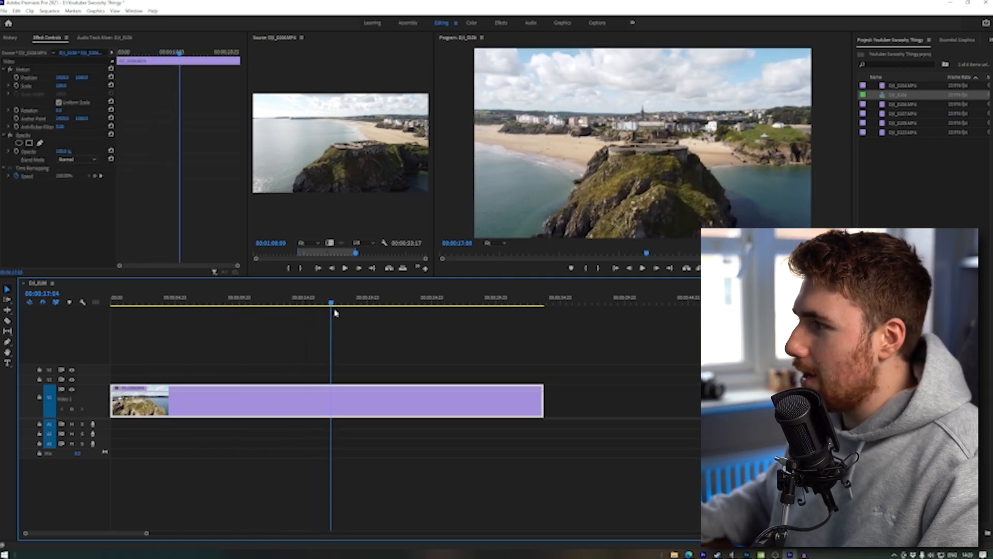
pyautogui.rightClick(326, 401)
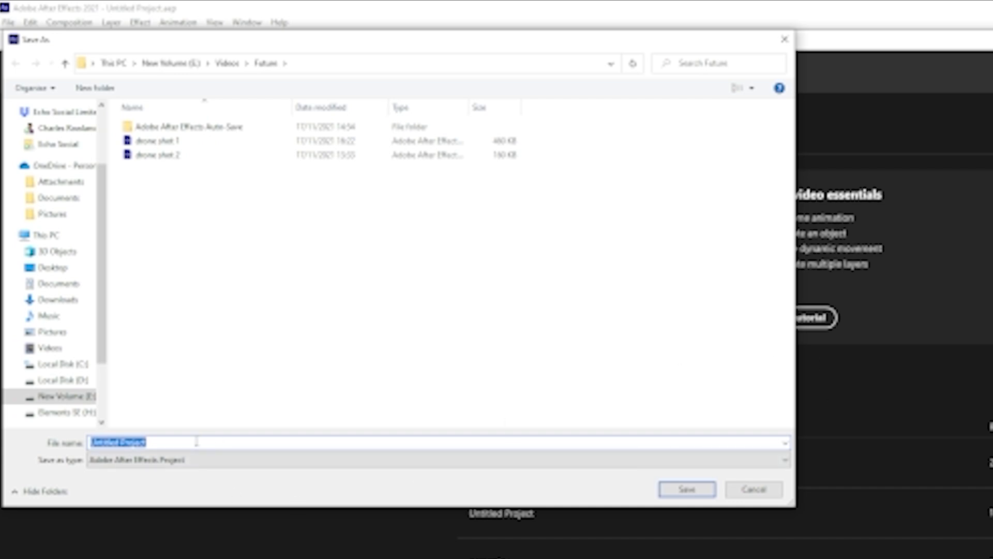
# - Save the project and pre-compose the drone footage layer, moving all attributes into the new comp
pyautogui.click(686, 490)
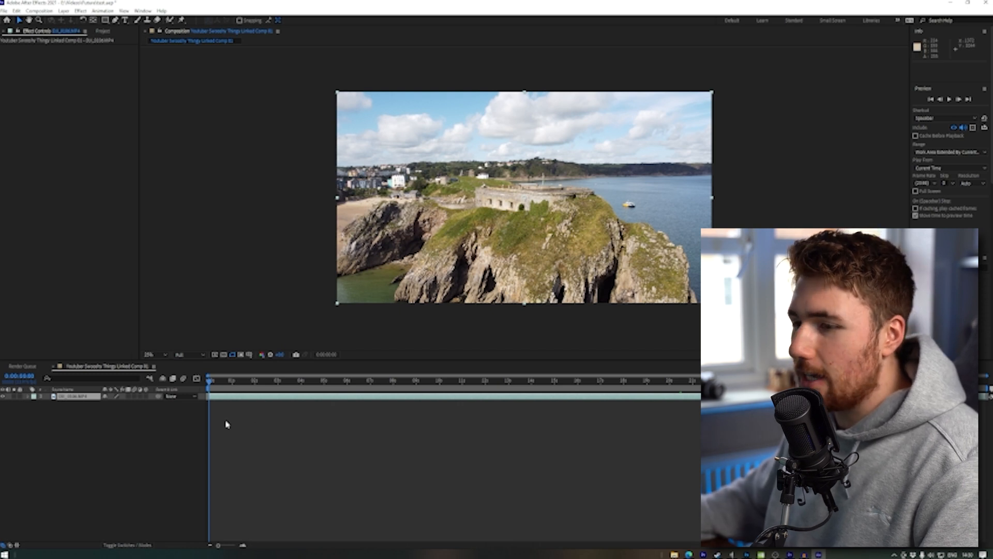
pyautogui.click(468, 379)
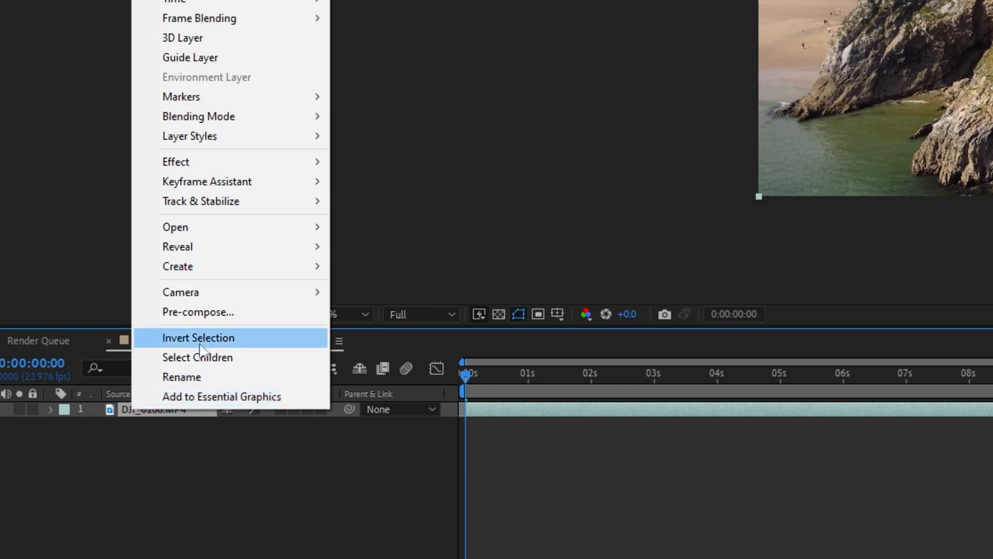
pyautogui.click(198, 311)
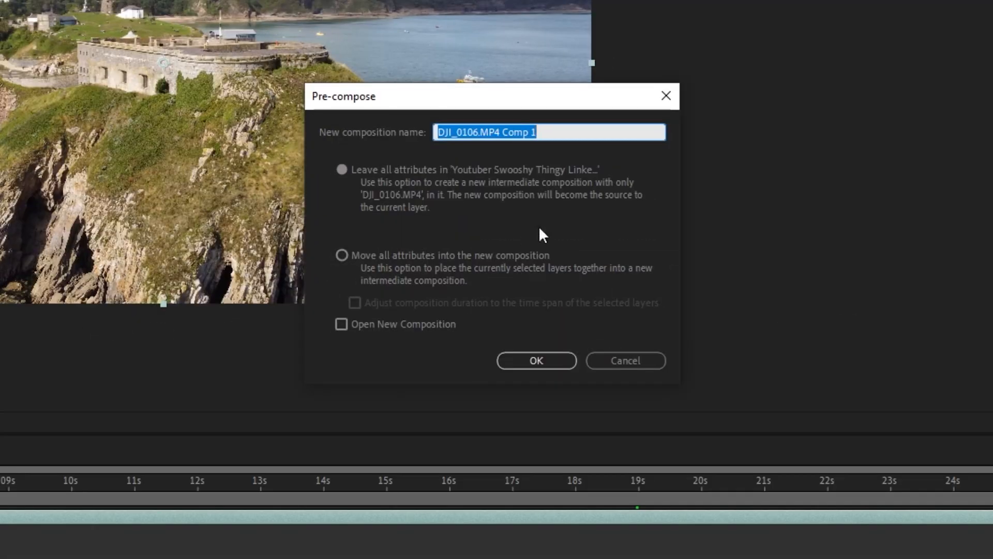
pyautogui.click(341, 255)
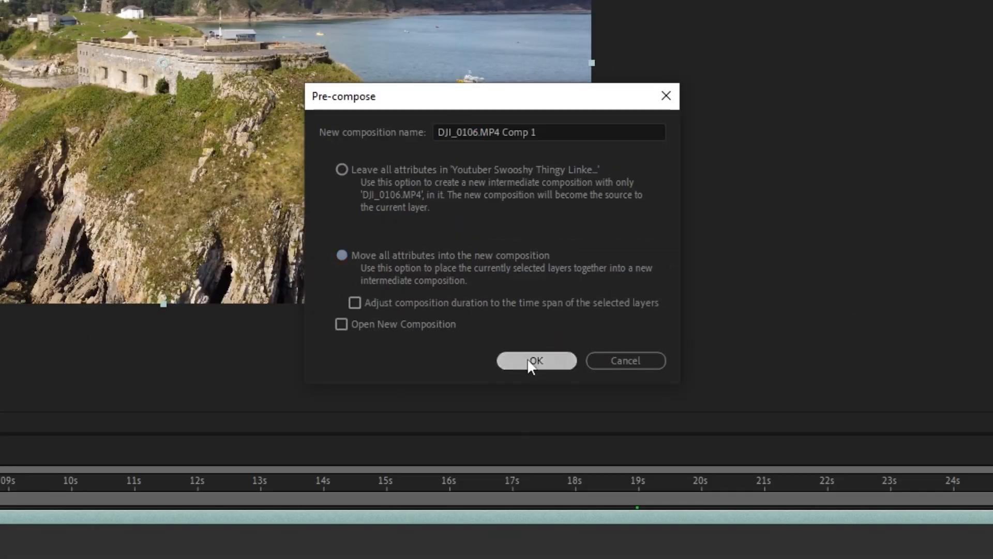
pyautogui.click(535, 360)
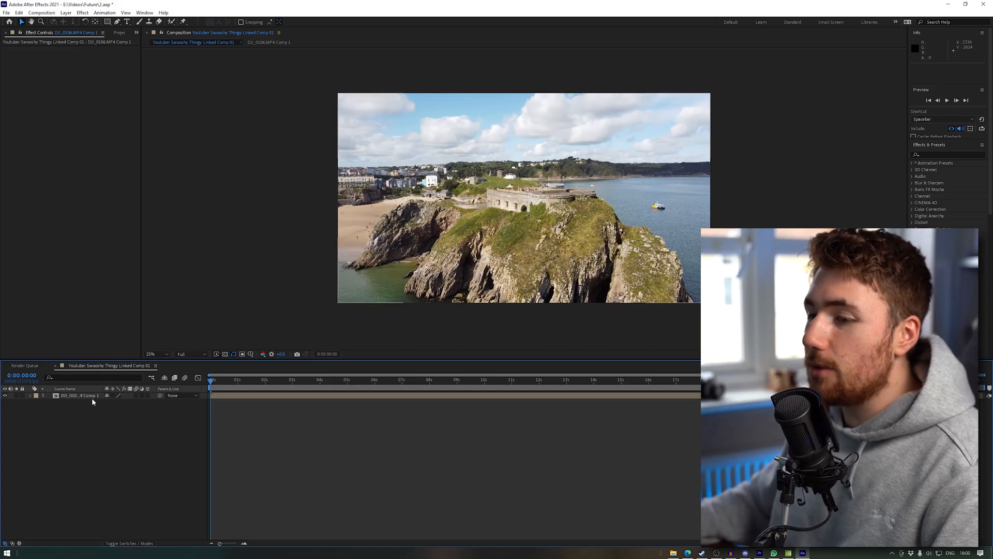
# - Enable Time Remapping on the nested drone precomp layer
pyautogui.rightClick(75, 395)
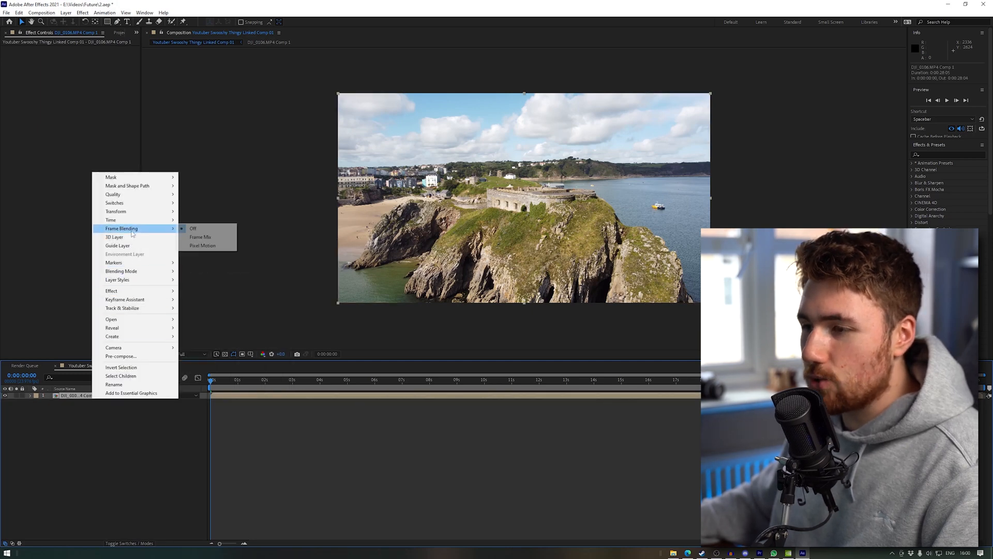
pyautogui.moveTo(110, 219)
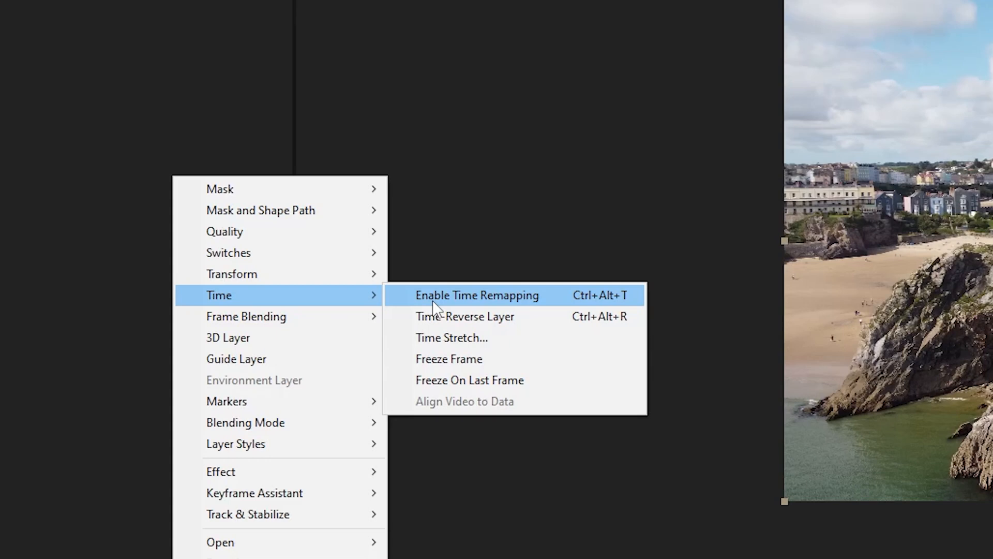
pyautogui.click(476, 295)
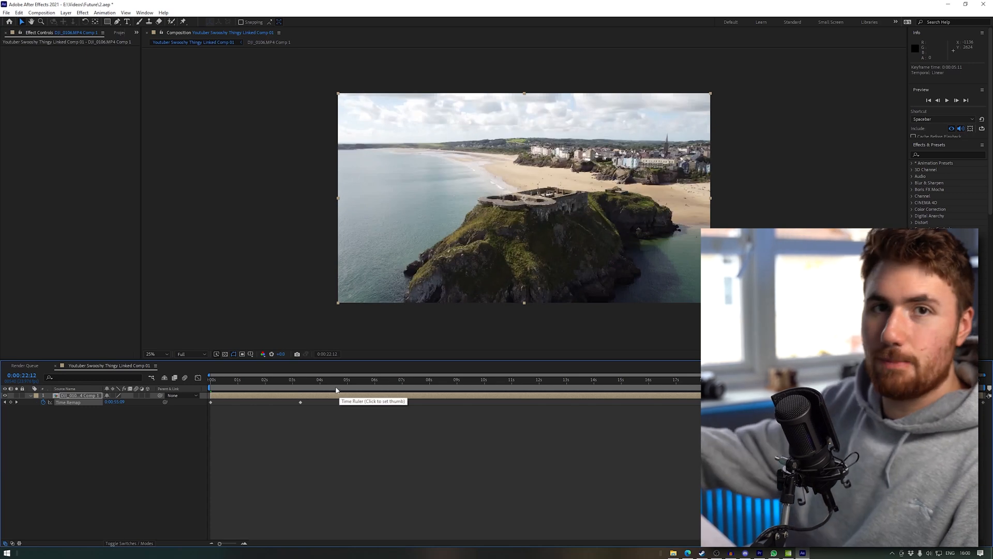
# - Add closely spaced Time Remap keyframes at the ramp start and a few frames later
pyautogui.click(285, 380)
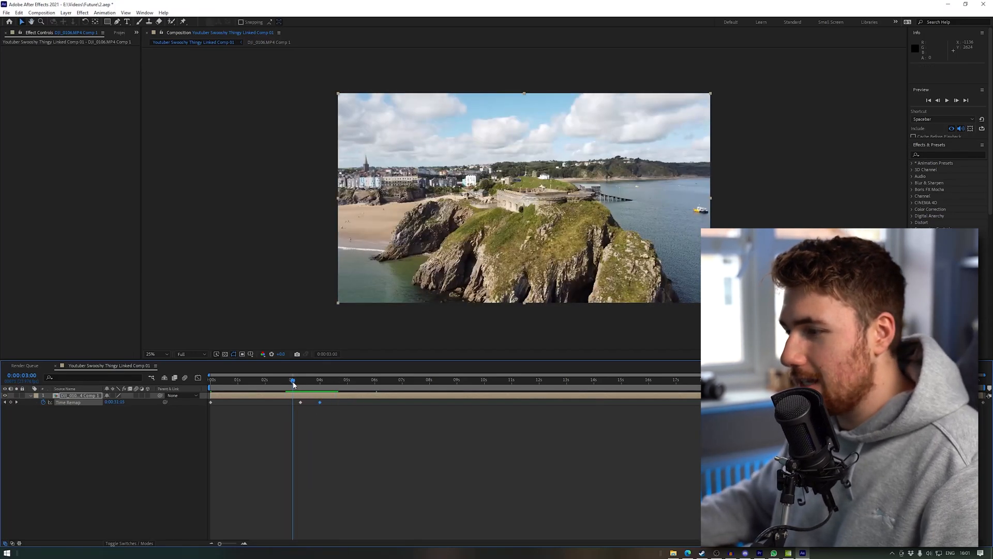
pyautogui.press('space')
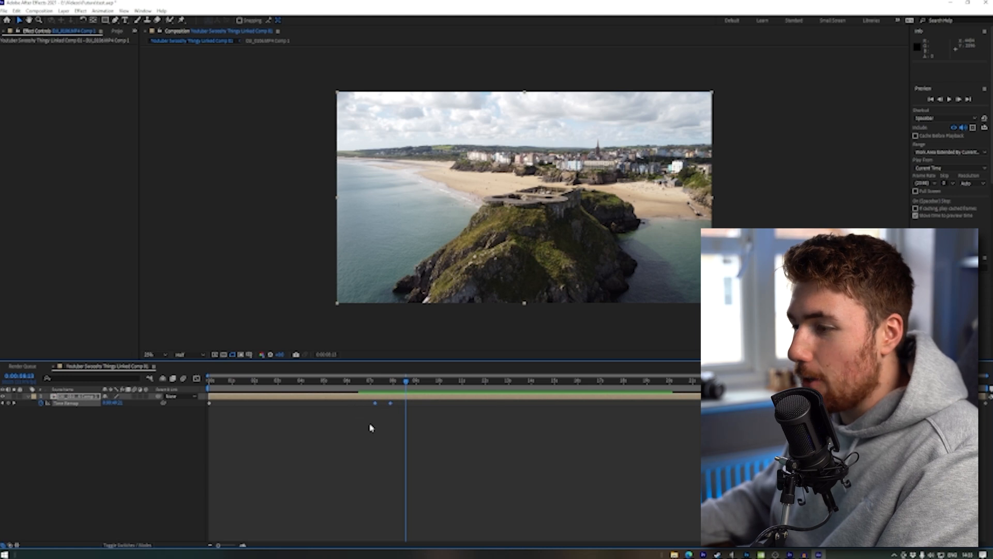
# - Ease the Time Remap speed graph into a smooth ramp peaking between the keyframes
pyautogui.press('F9')
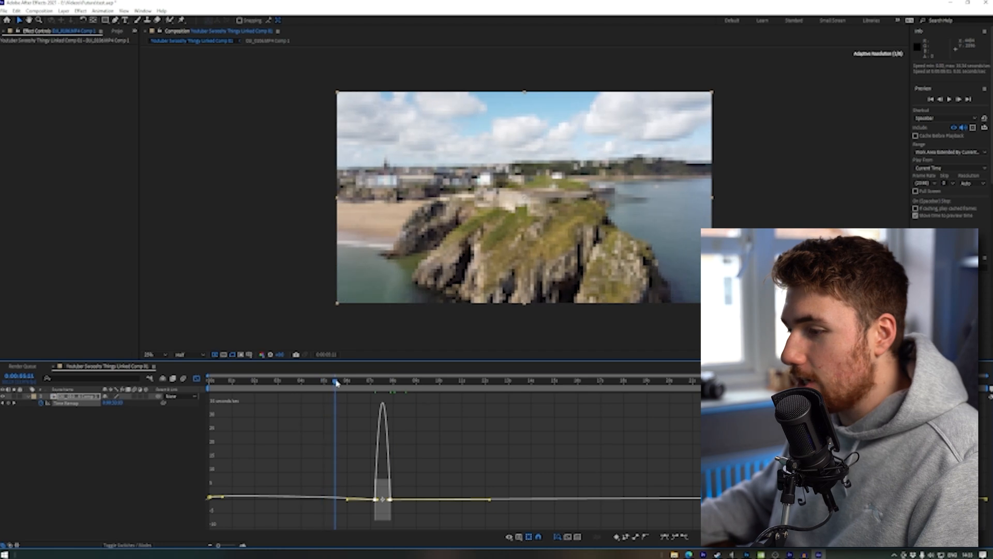
pyautogui.click(393, 380)
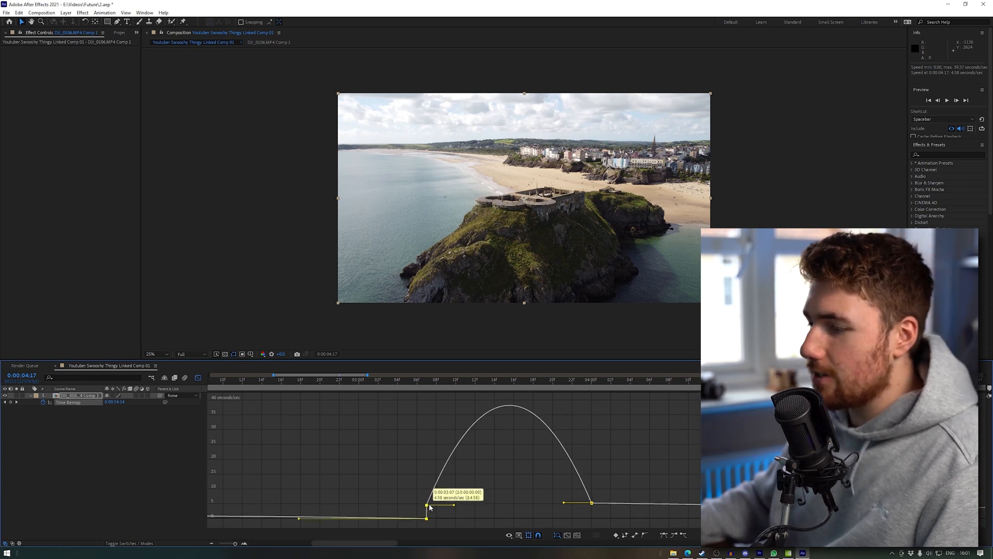
pyautogui.moveTo(427, 519); pyautogui.dragTo(427, 506)
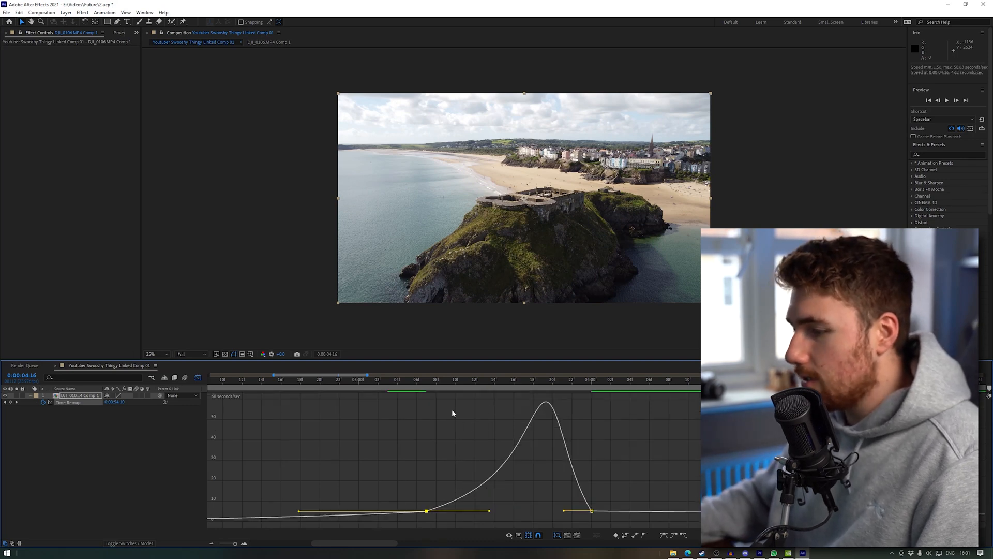
pyautogui.click(407, 380)
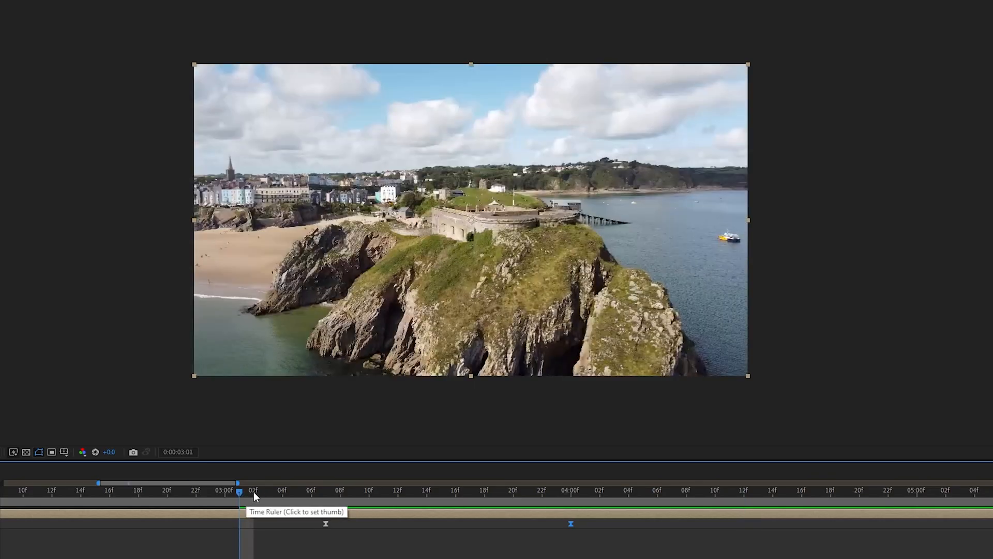
# - Apply CC Force Motion Blur to the ramped layer and preview from the ramp start
pyautogui.click(758, 491)
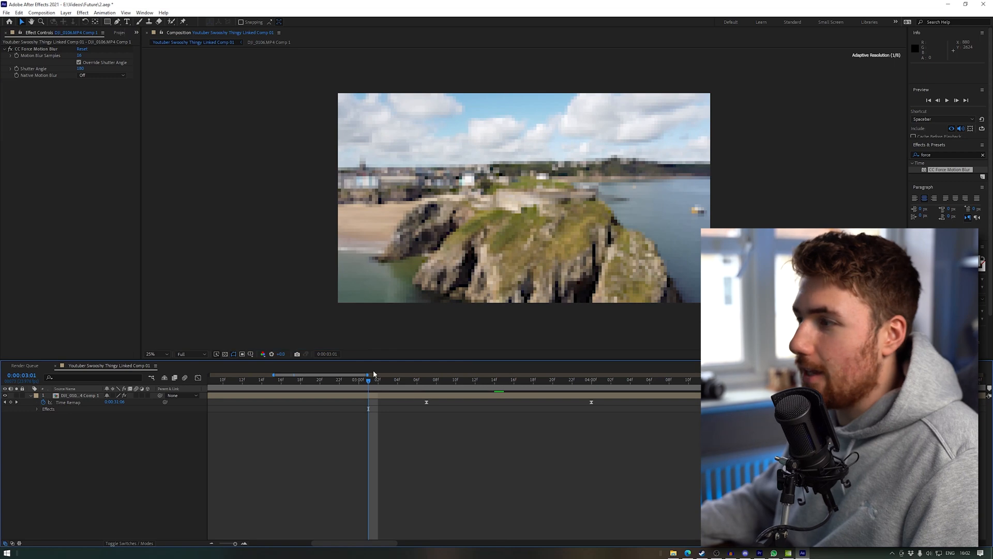
pyautogui.press('space')
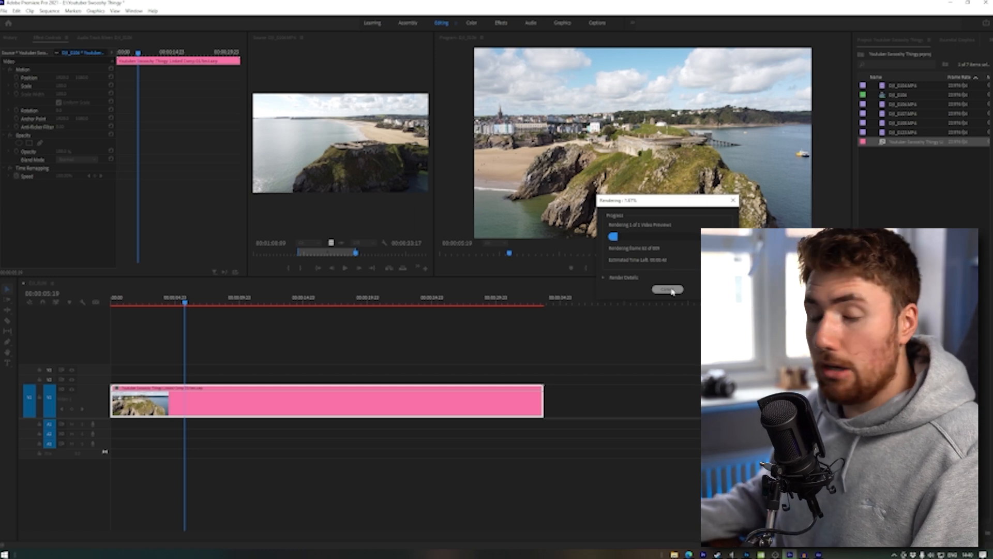
# - Cancel the running timeline preview render of the linked comp
pyautogui.click(666, 290)
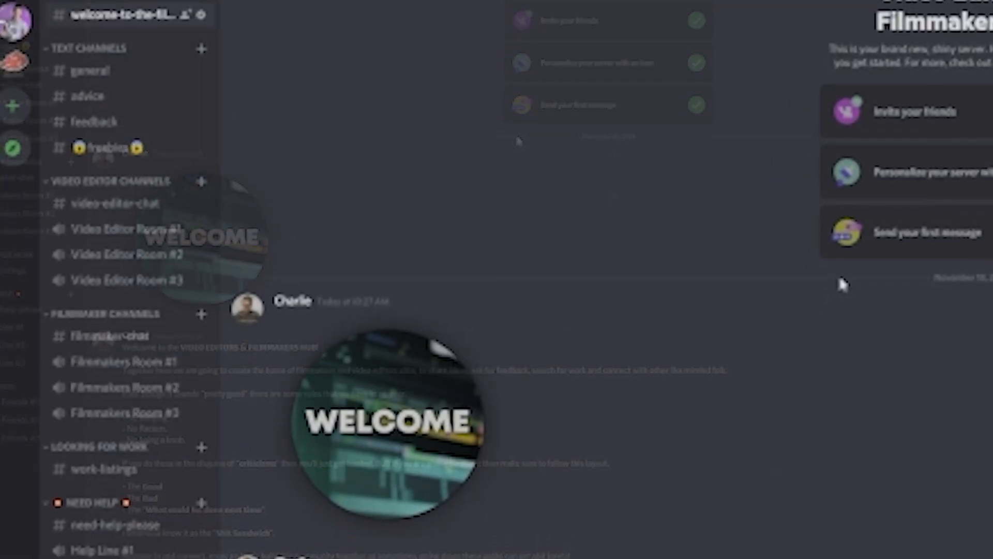
# - Scroll through the welcome post, then view the freebies and work-listings channels
pyautogui.scroll(-3)
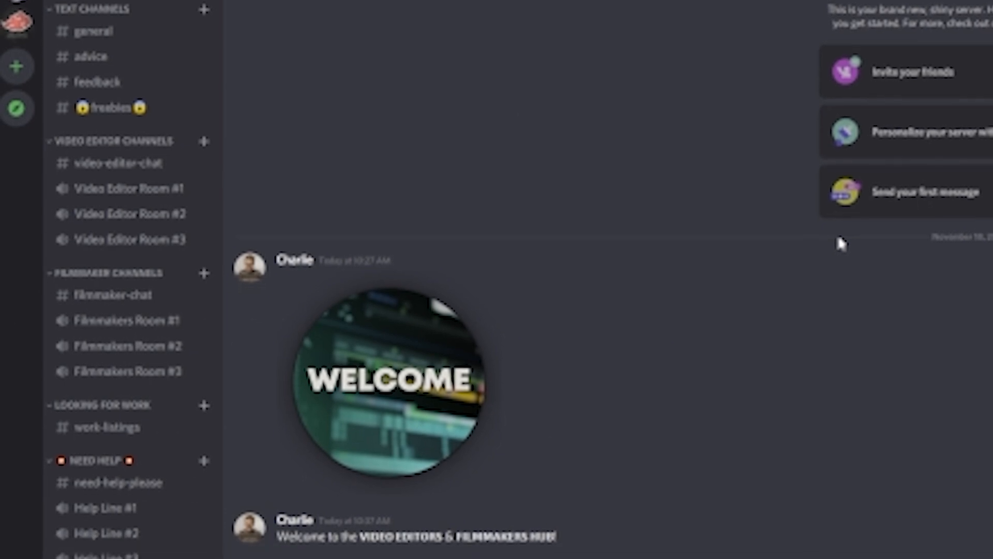
pyautogui.scroll(-3)
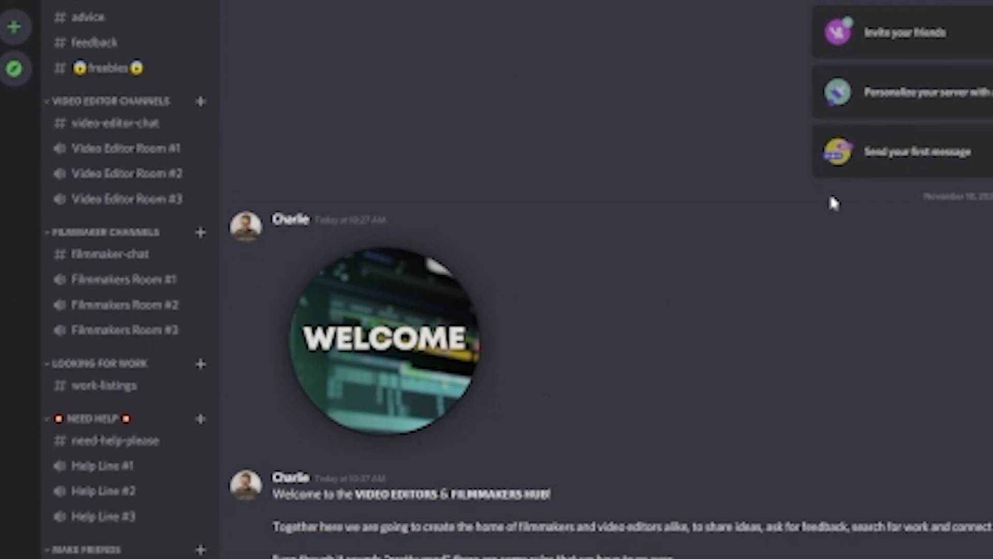
pyautogui.scroll(-3)
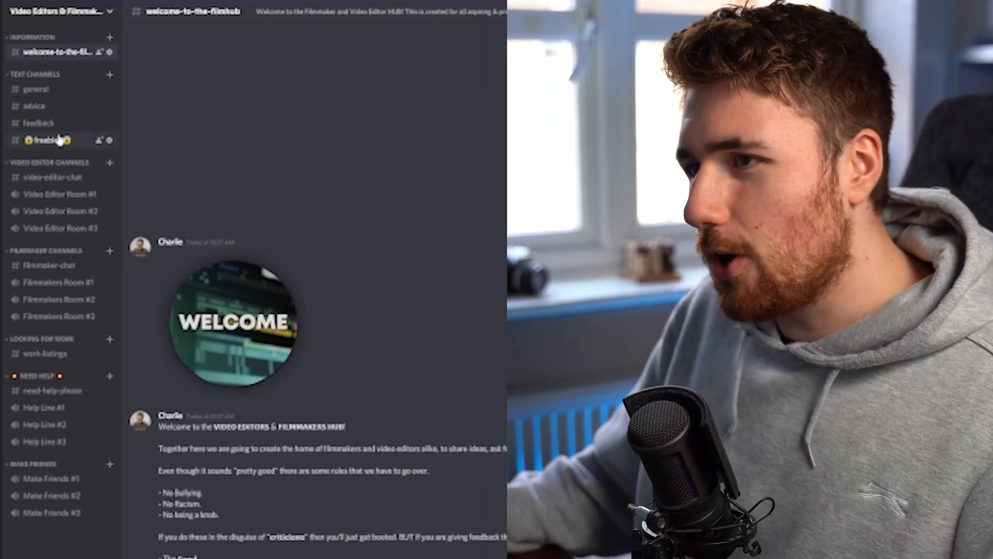
pyautogui.click(49, 140)
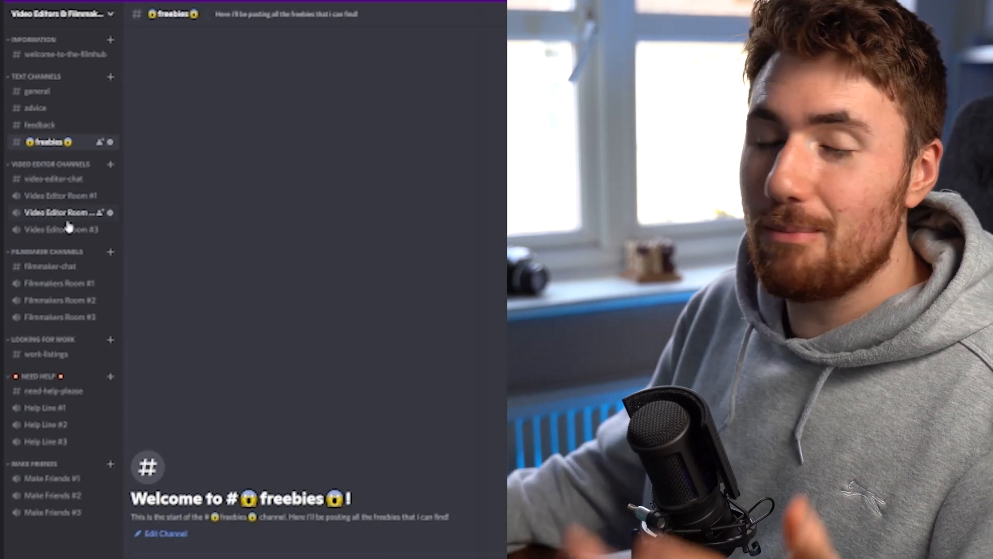
pyautogui.click(44, 354)
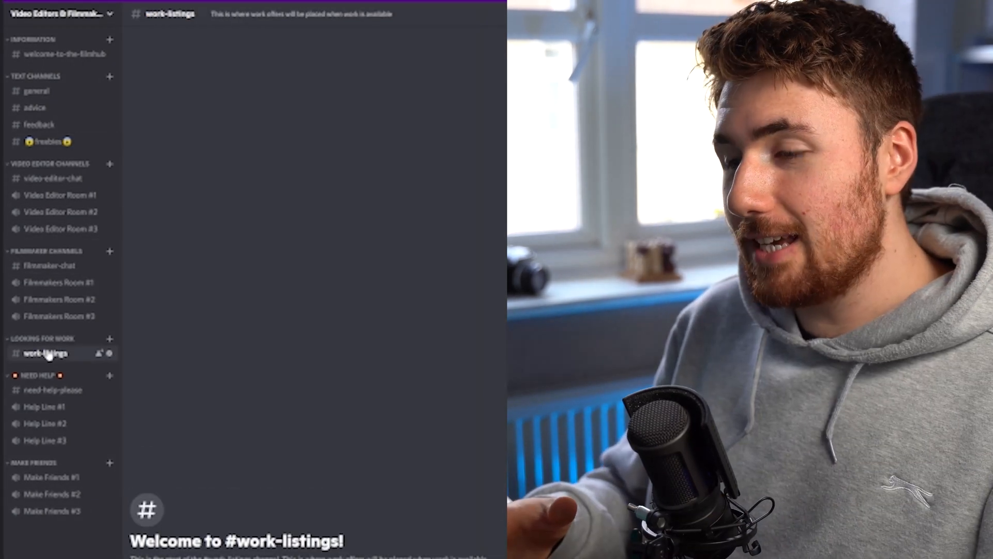